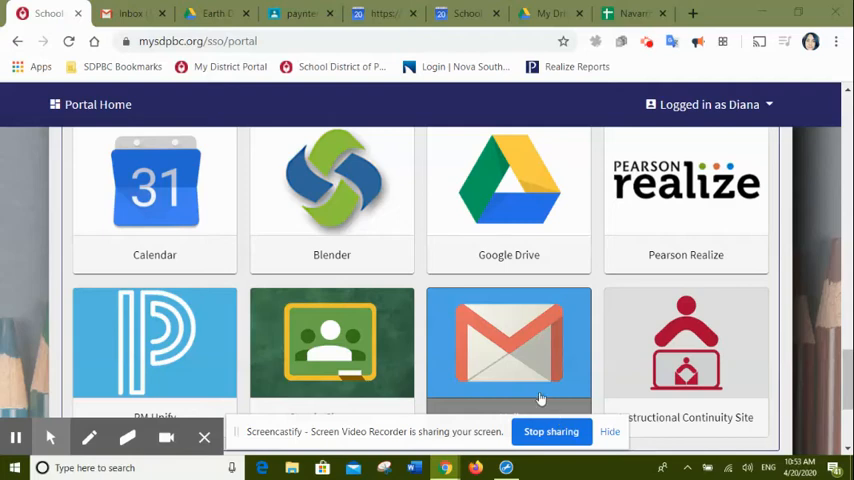
# Step: Launch Google Calendar from the portal and begin a new event on April 20, 2020
pyautogui.click(154, 184)
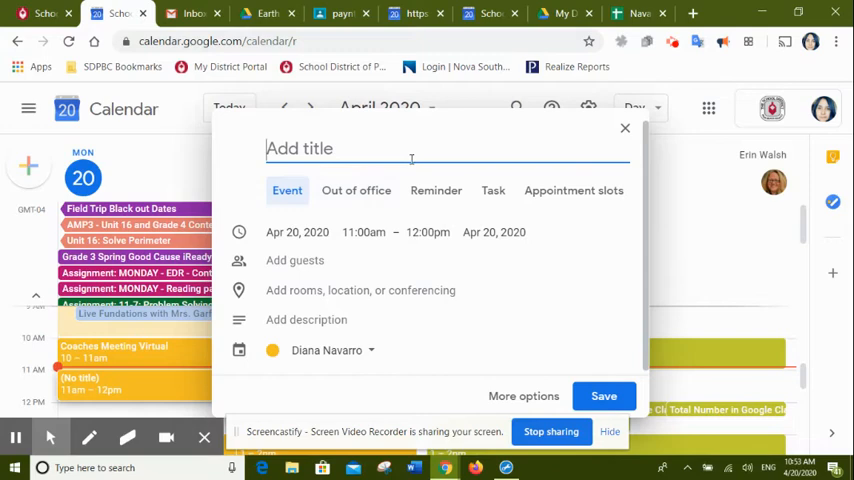
# Step: Name the event 'Mr Paynter', set it to 1:00–2:00pm, and bring up More options
pyautogui.write('Mr Paynter')
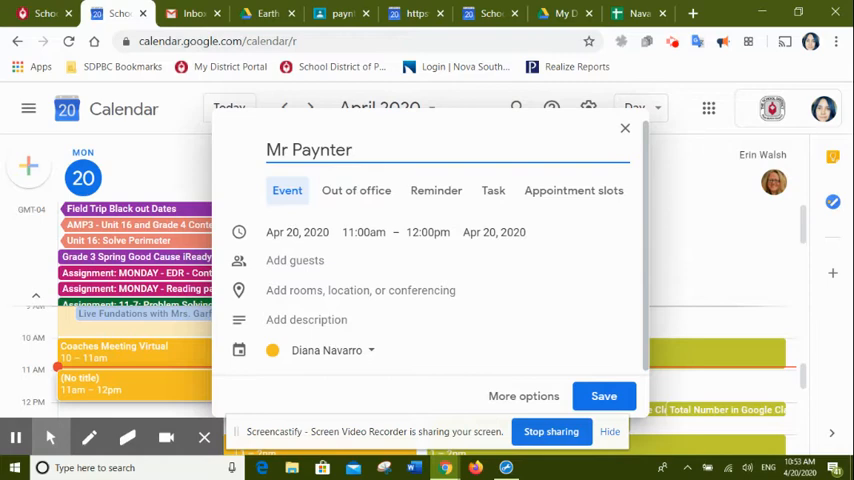
pyautogui.click(362, 232)
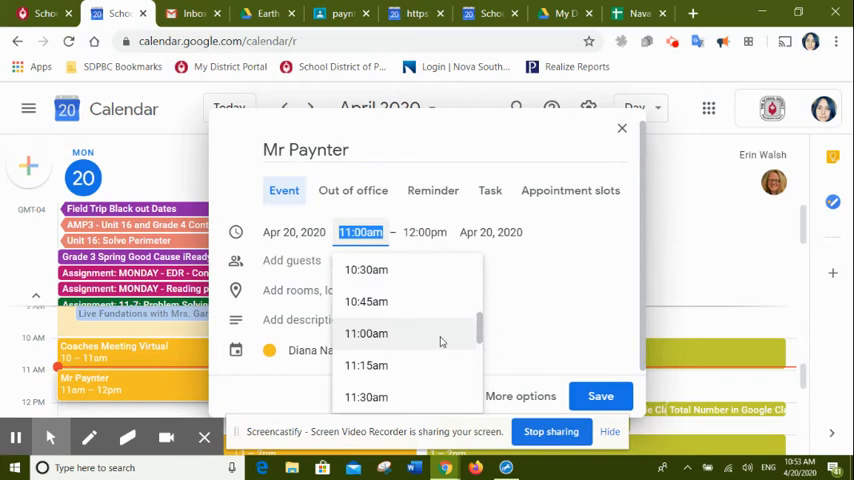
pyautogui.scroll(-3)
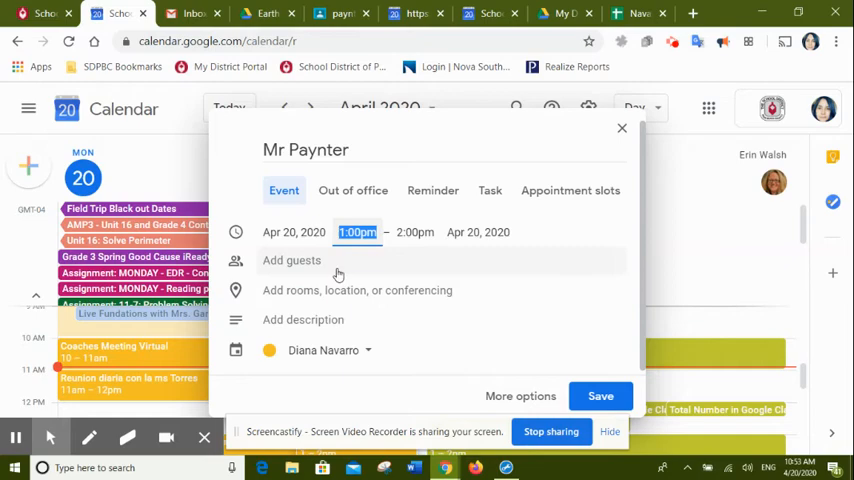
pyautogui.click(520, 396)
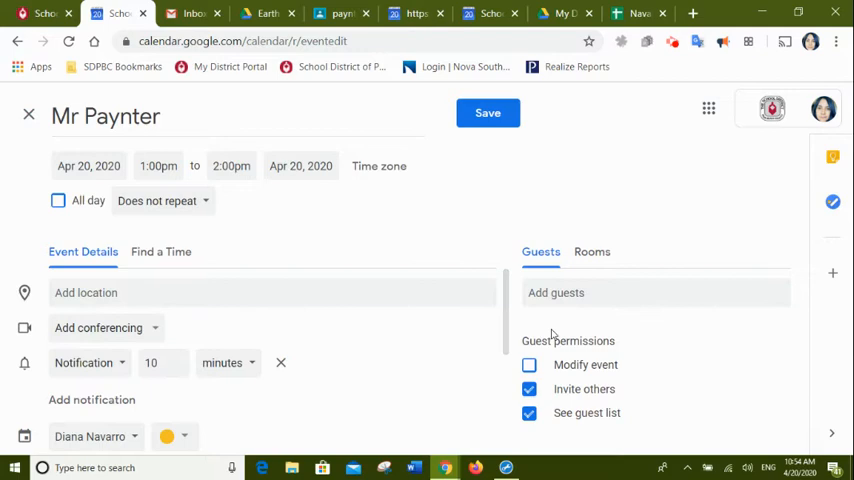
pyautogui.click(656, 292)
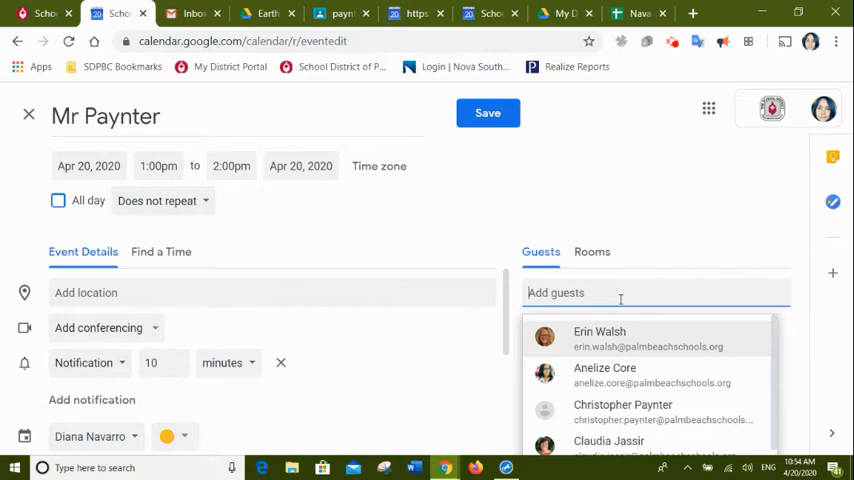
pyautogui.write('candid')
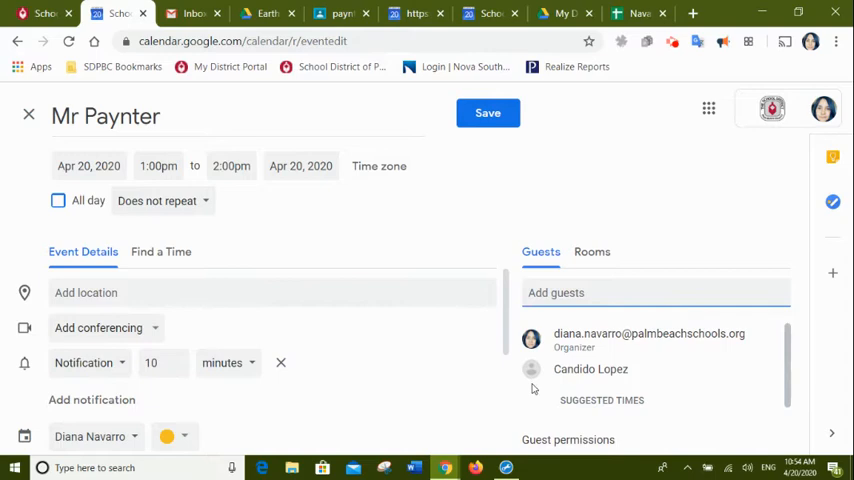
pyautogui.write('ken')
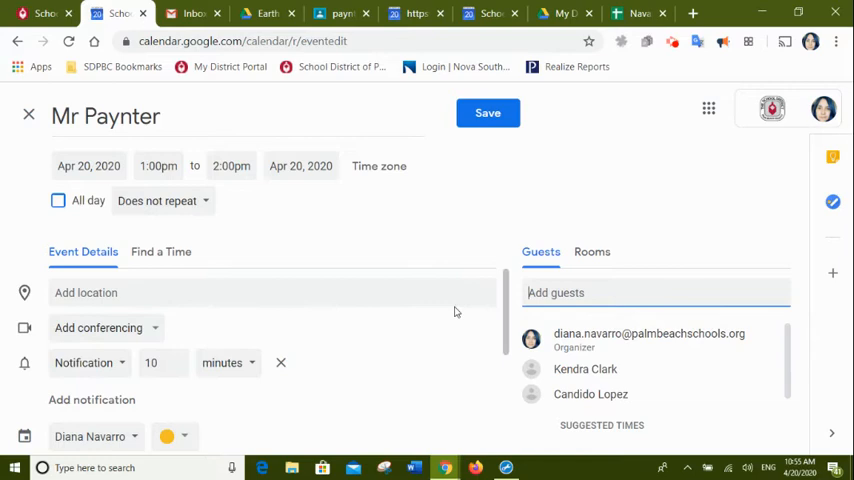
# Step: Attach a Hangouts Meet video call to the event
pyautogui.click(98, 328)
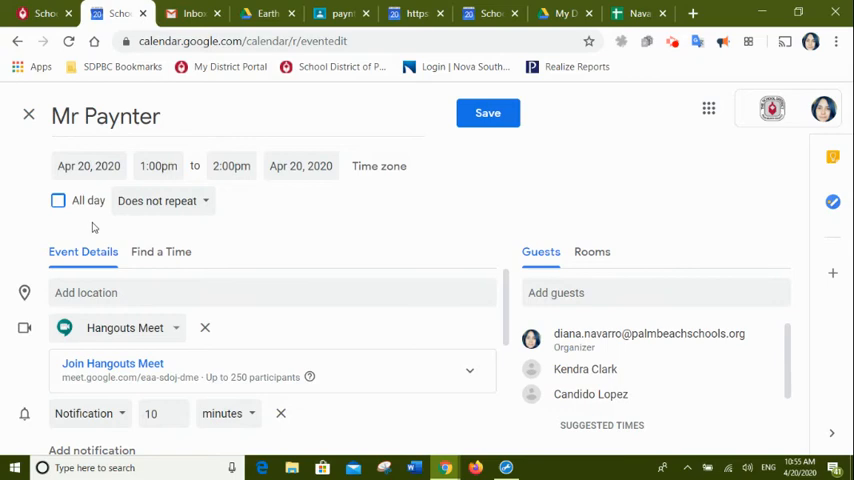
pyautogui.click(156, 200)
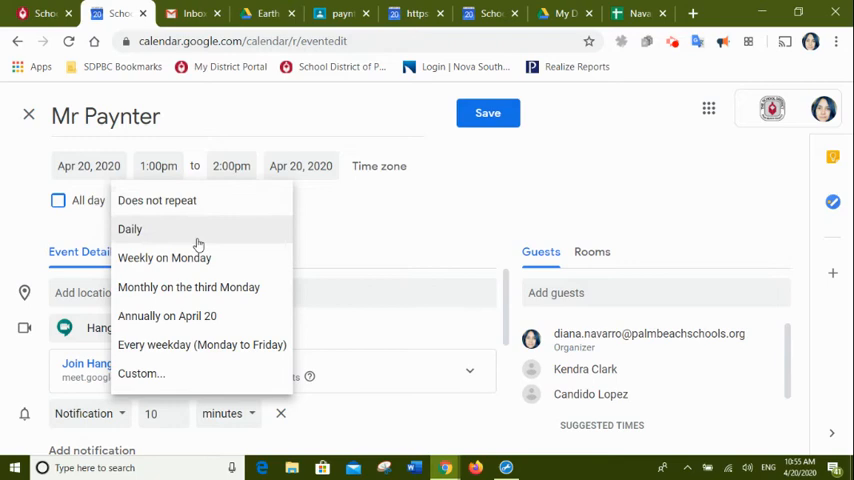
# Step: Set the event to repeat Every weekday (Monday to Friday)
pyautogui.click(200, 344)
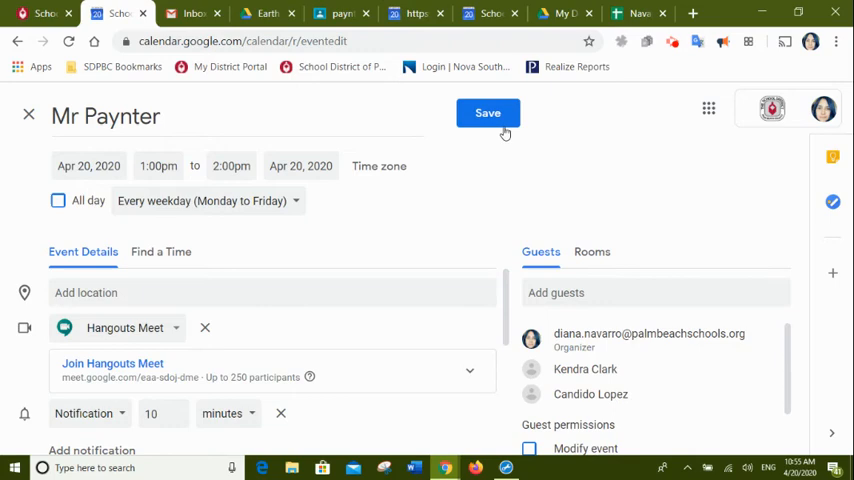
# Step: Save the event, bringing up the send-invitation-emails prompt
pyautogui.click(488, 112)
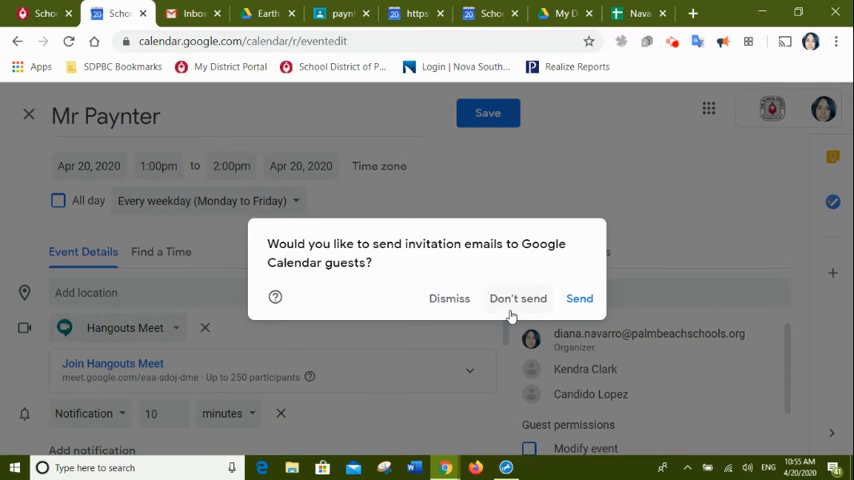
pyautogui.moveTo(384, 292)
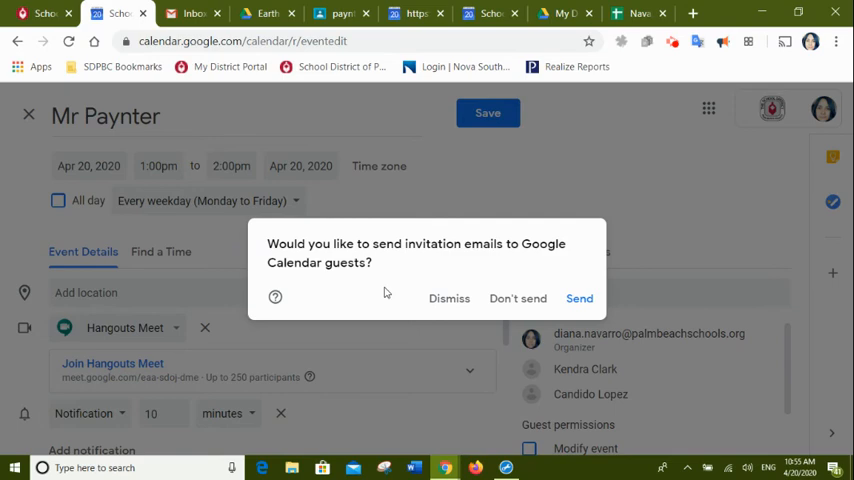